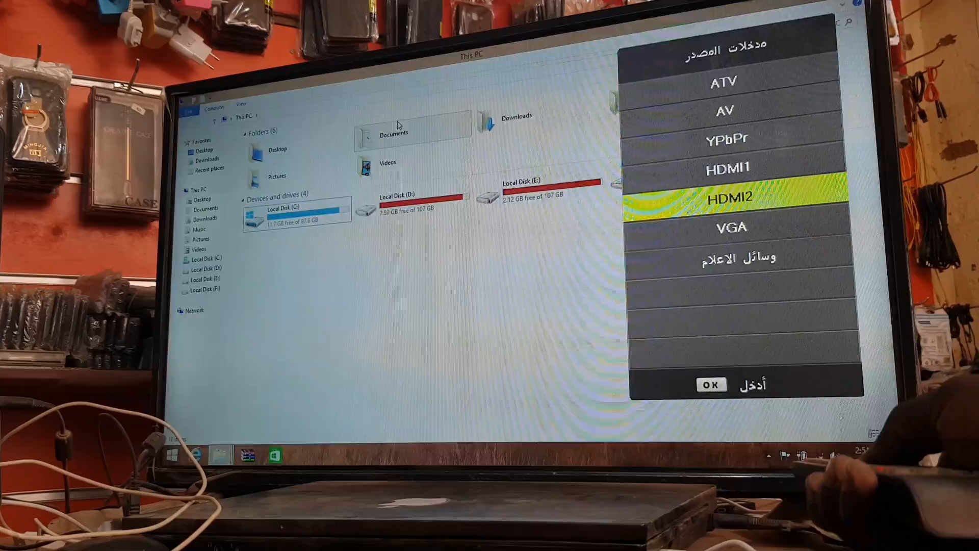
# Confirm HDMI2 as the TV's source to show the wireless adapter's setup screen
pyautogui.click(710, 384)
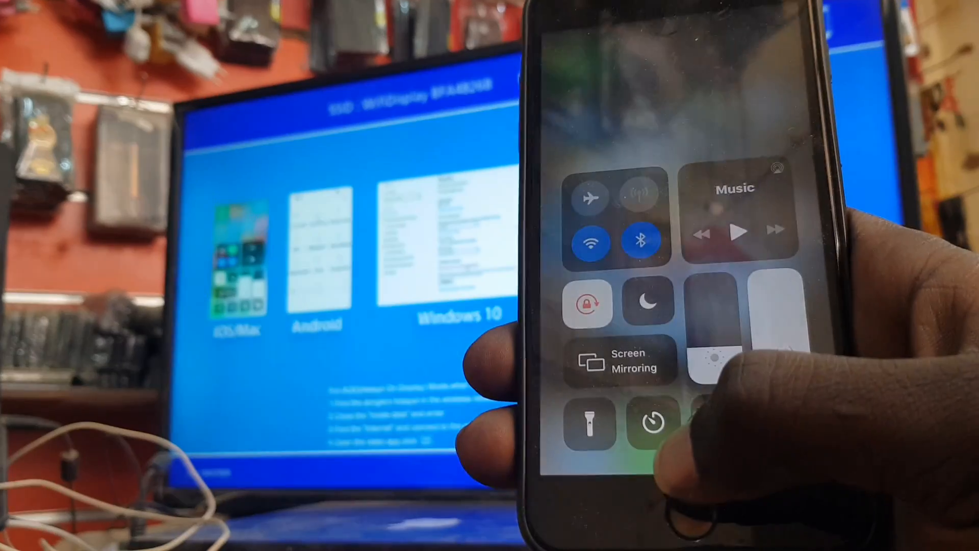
# Tap Screen Mirroring in the iPhone's Control Center to list available displays
pyautogui.click(620, 360)
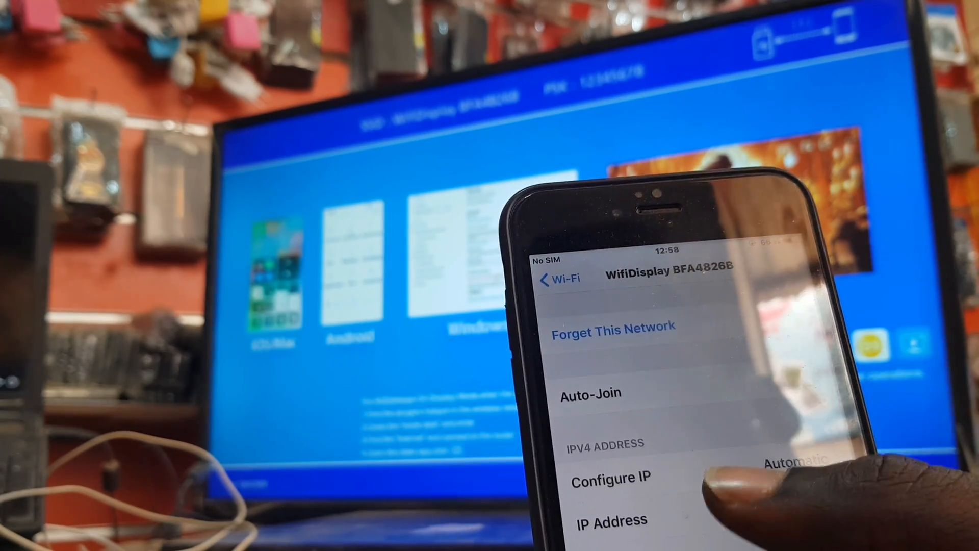
# Tap Configure IP for the WifiDisplay BFA4826B network in iOS Wi-Fi settings
pyautogui.click(610, 477)
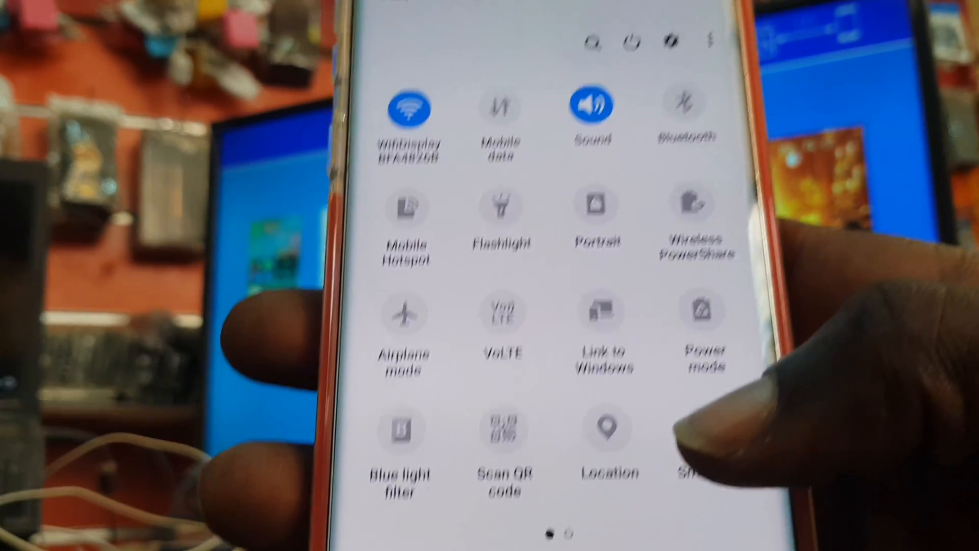
# Tap the Smart View tile to list WifiDisplay BFA4826B for mirroring
pyautogui.click(408, 109)
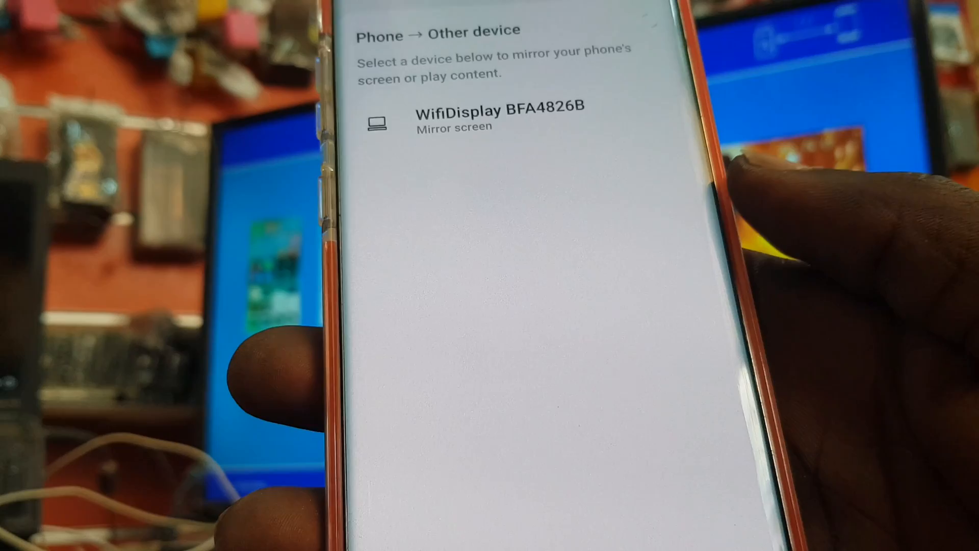